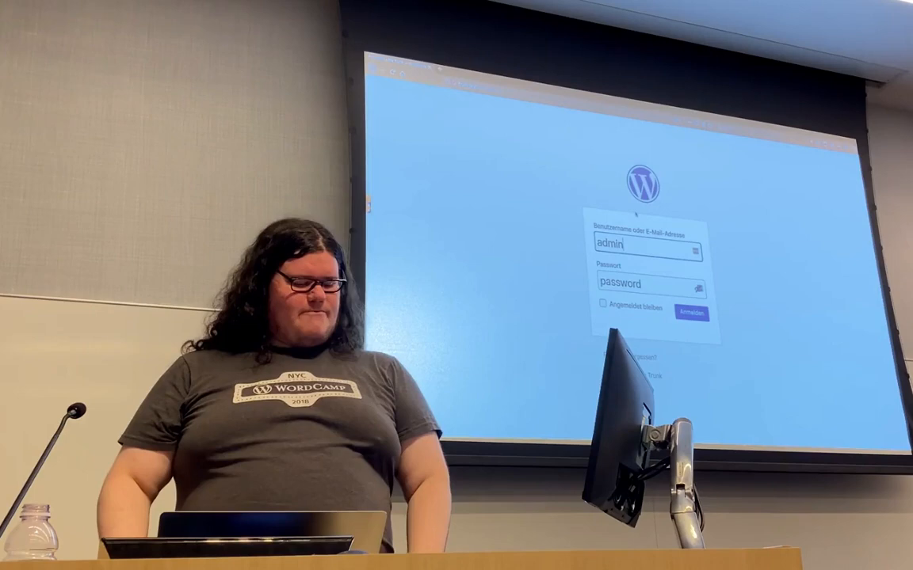
Step: Log in to the WordPress admin with the entered username and password
left_click(690, 311)
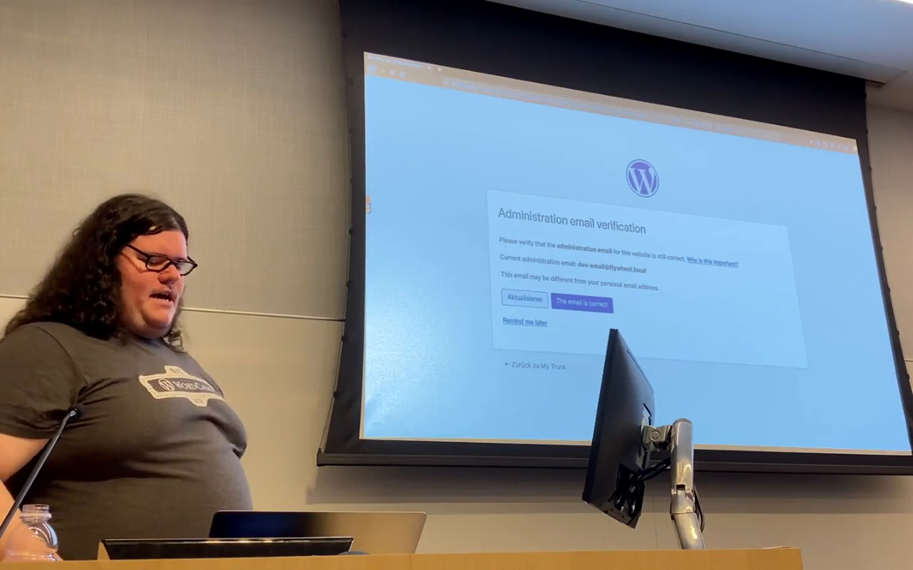
Step: Choose Update on the admin email check to reach Settings > General
left_click(583, 304)
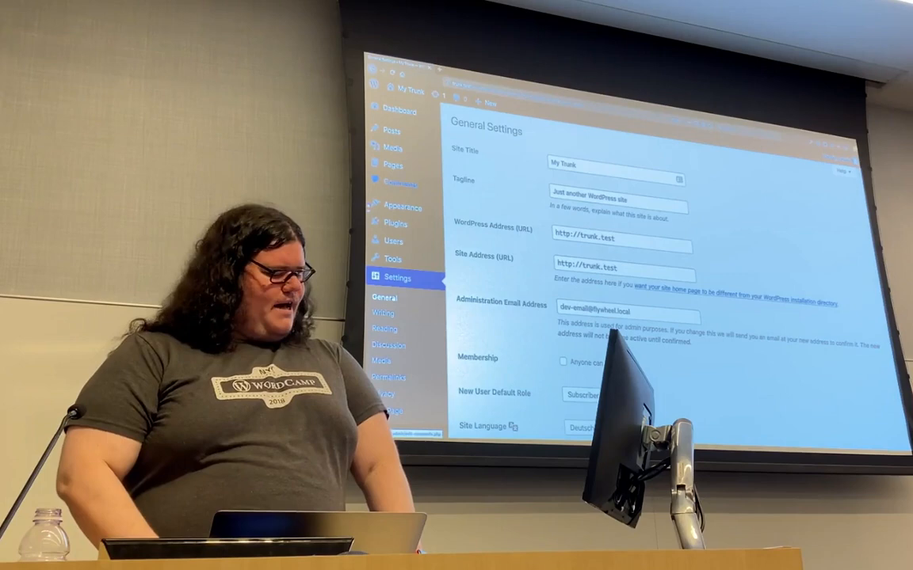
Step: Open All Pages from the Pages item in the admin sidebar
left_click(391, 166)
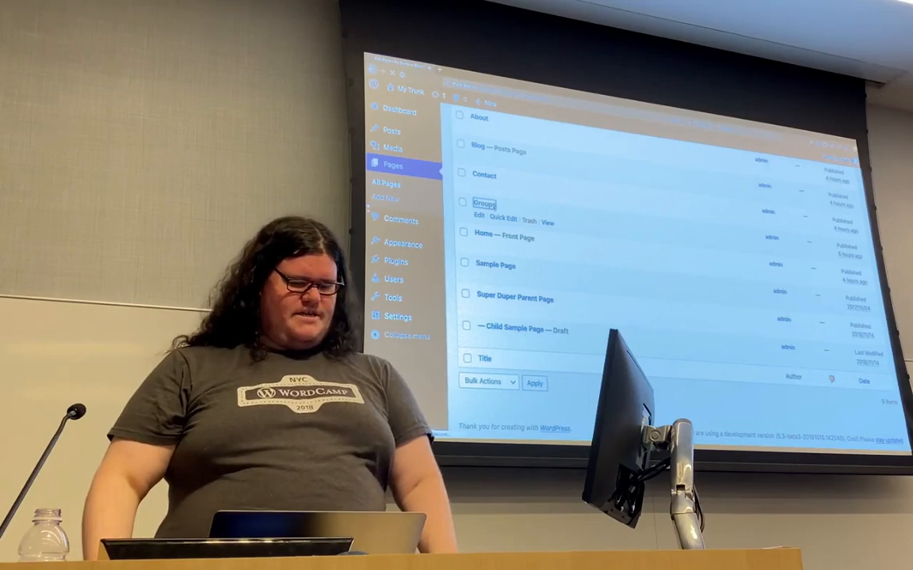
left_click(478, 216)
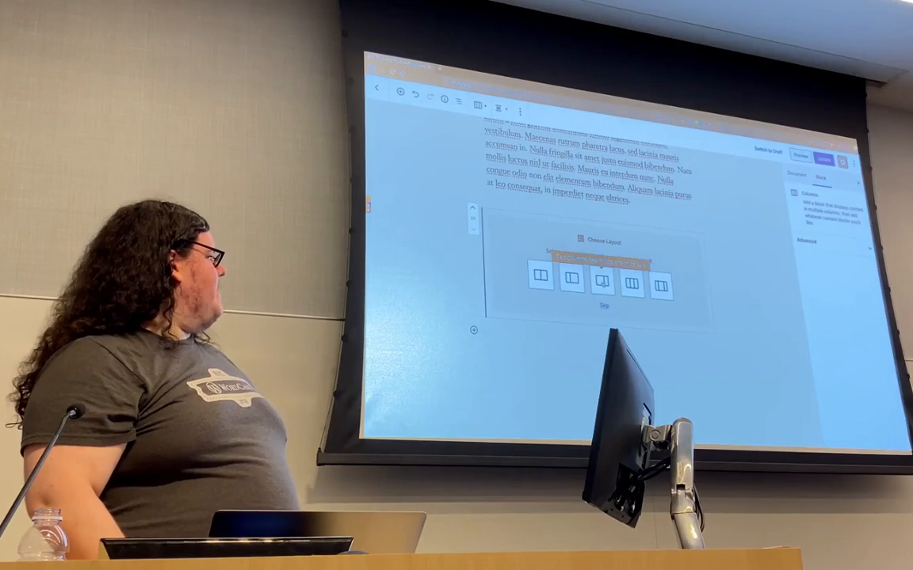
Step: Choose a column layout for the new Columns block
left_click(568, 283)
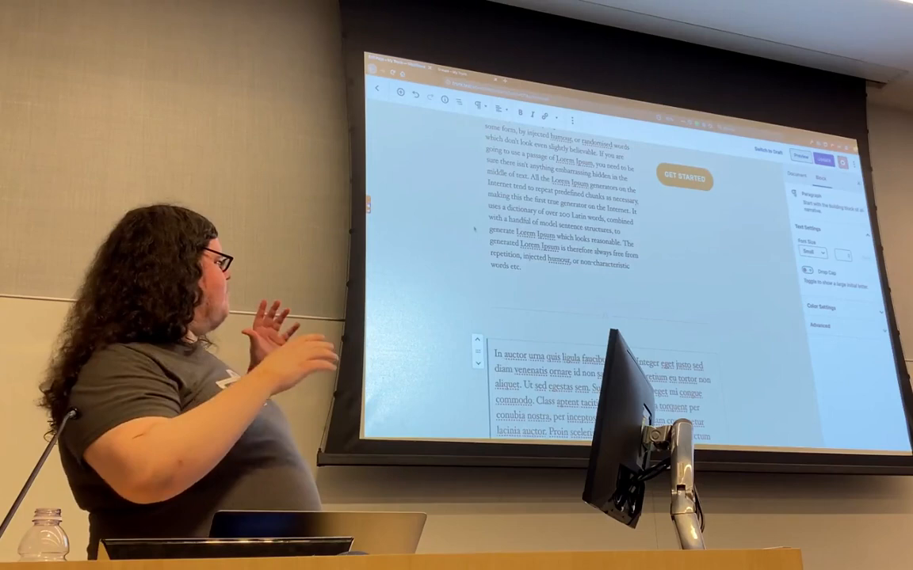
scroll("down", 3)
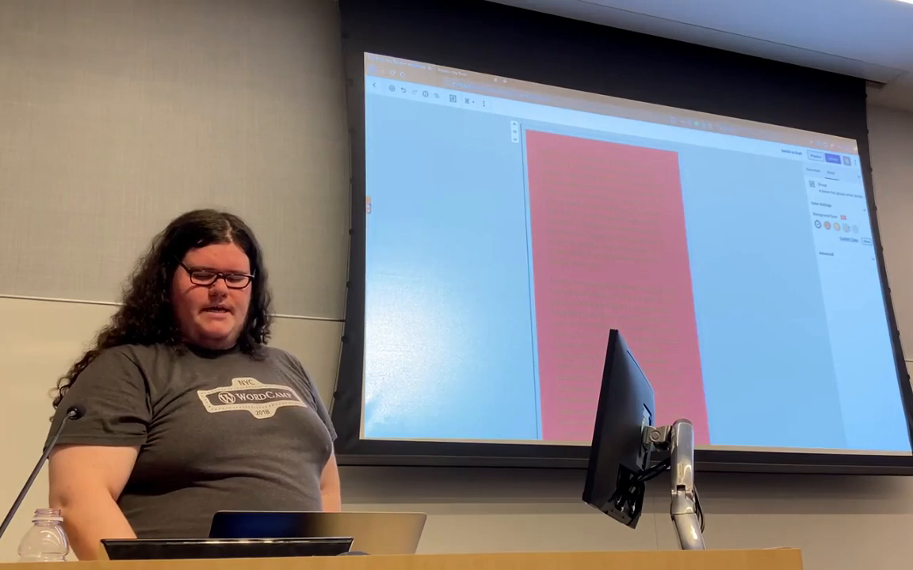
Step: Open the red group's More options menu and choose an action that turns it back into ordinary paragraphs
left_click(482, 103)
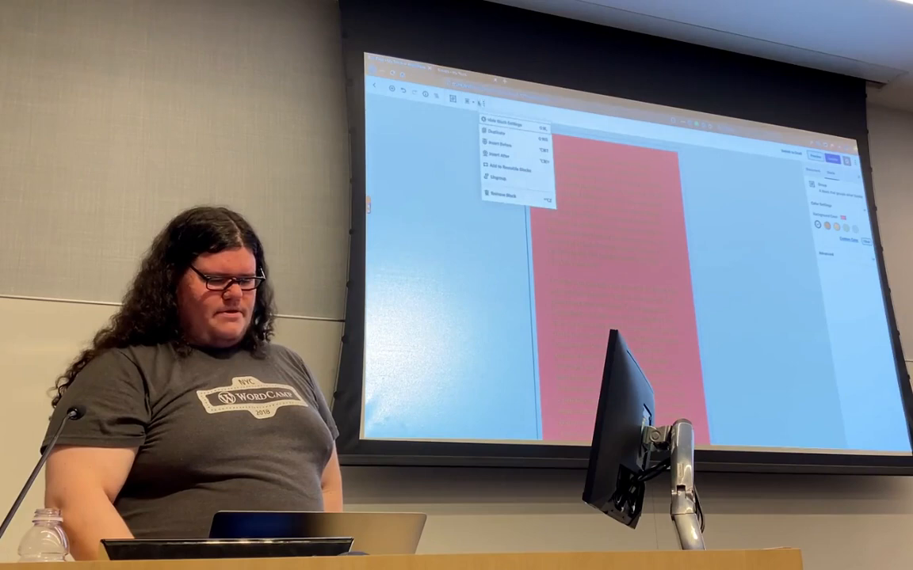
left_click(502, 194)
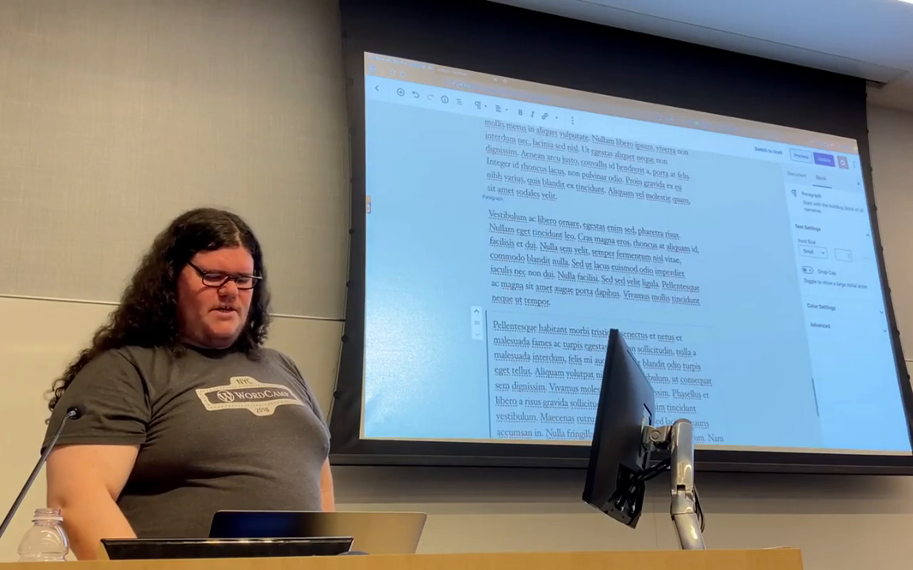
scroll("down", 3)
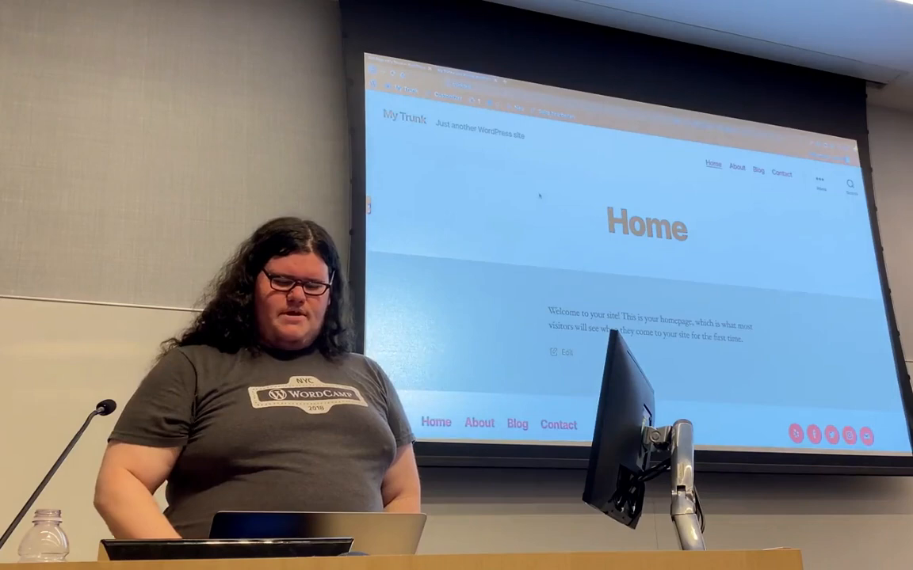
Step: Scroll down the Home page to the footer menu, social icons and Find Us sections
scroll("down", 3)
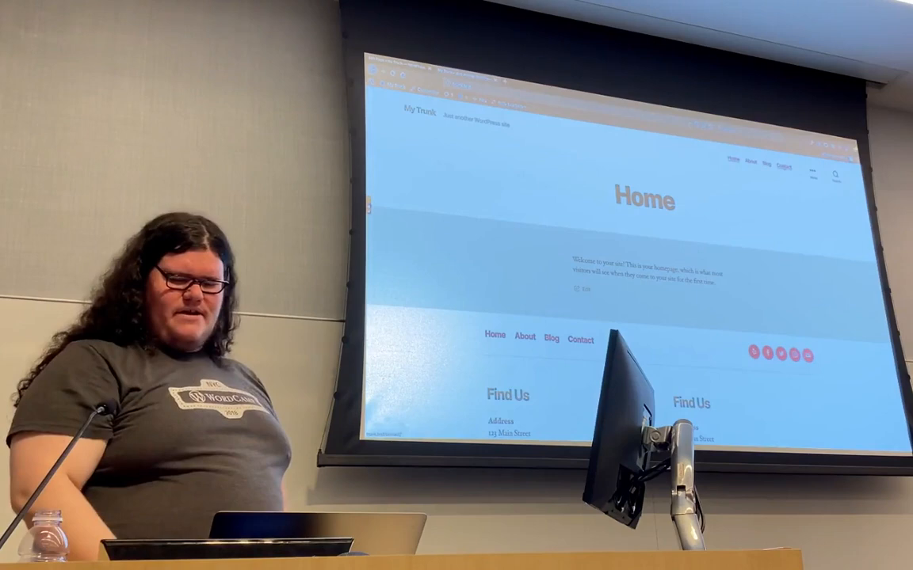
left_click(837, 175)
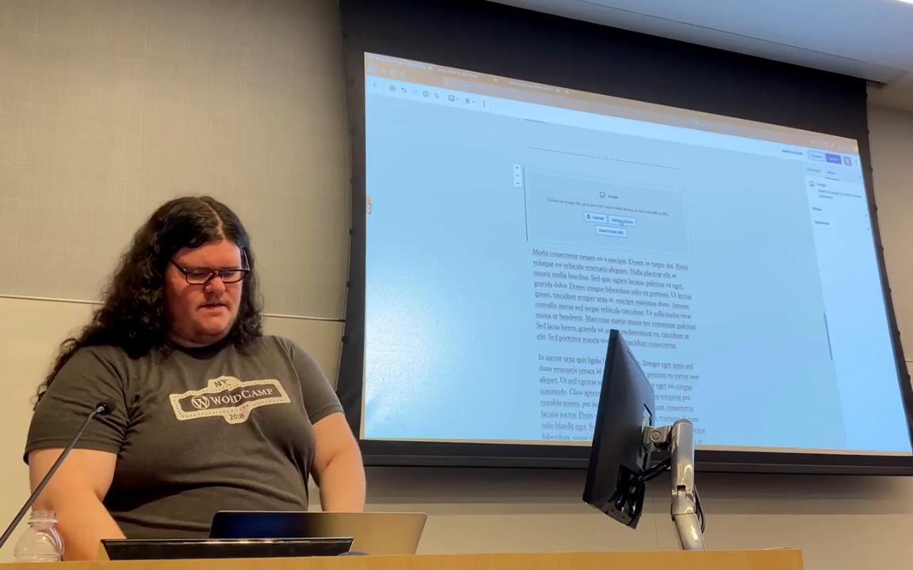
Step: Place the building photo and finish the text "This is my text my image." beside it
left_click(600, 219)
type("This is my text o")
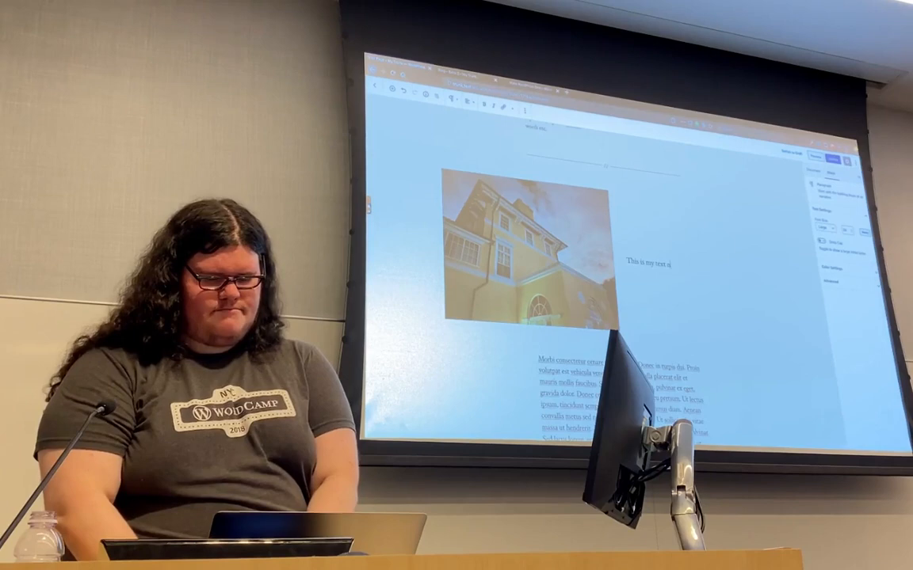
type("my image.")
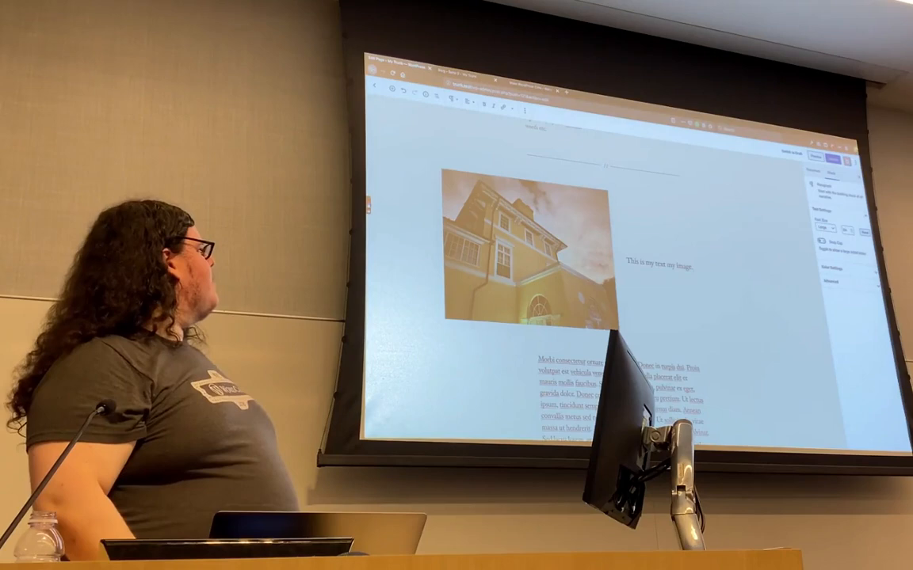